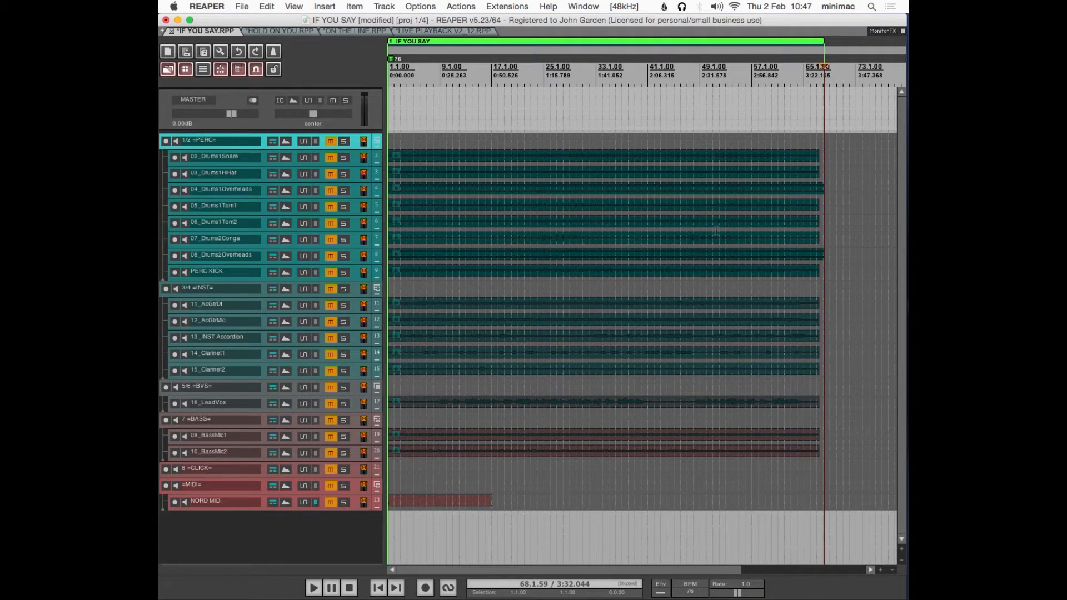
Step: Switch through the ON THE LINE and HOLD ON YOU project tabs and bring up the Actions list
click(354, 31)
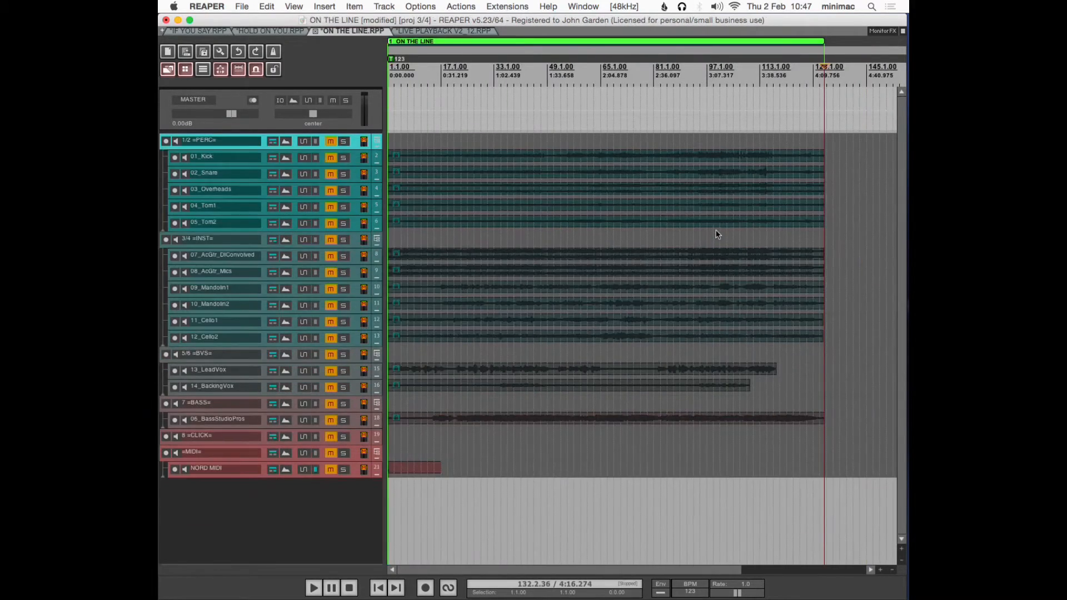
click(276, 31)
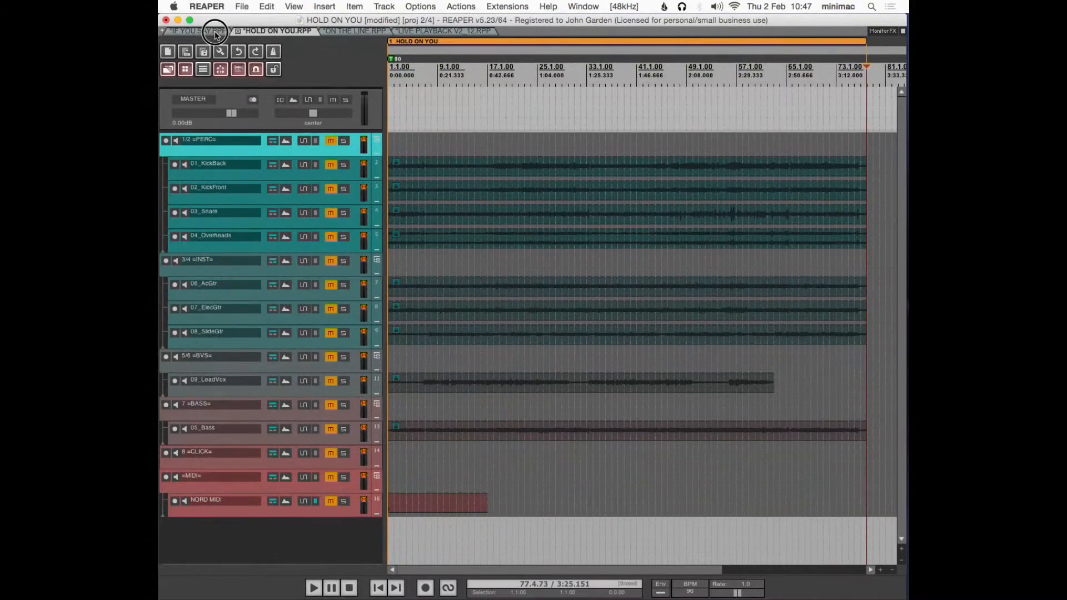
click(198, 31)
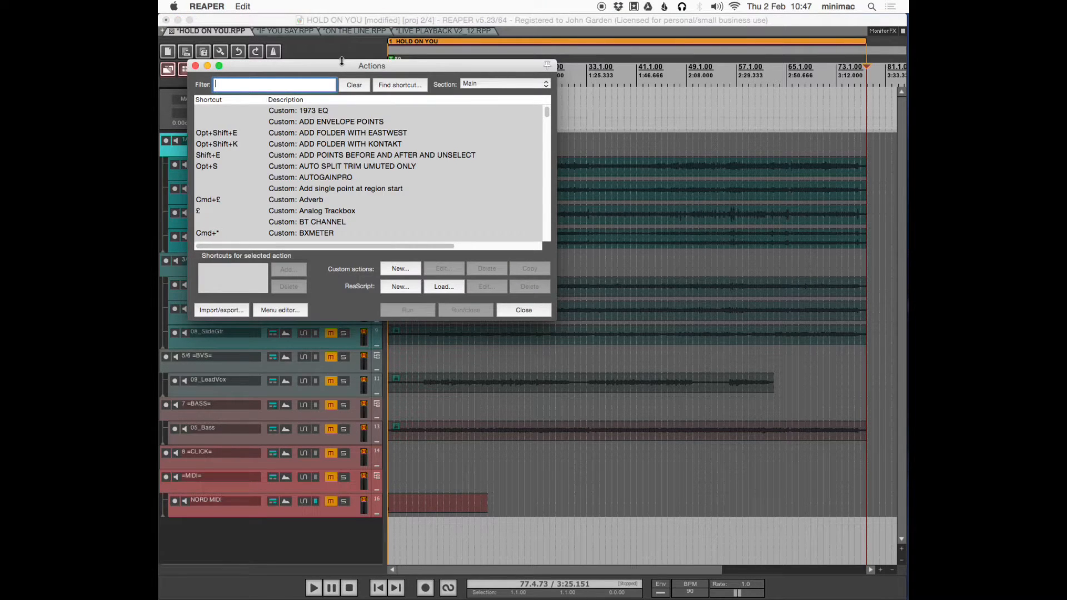
Step: Filter the Actions list to LP and review LP NEXT TAB and LP PREV TAB, editing LP PREV TAB
text(LP)
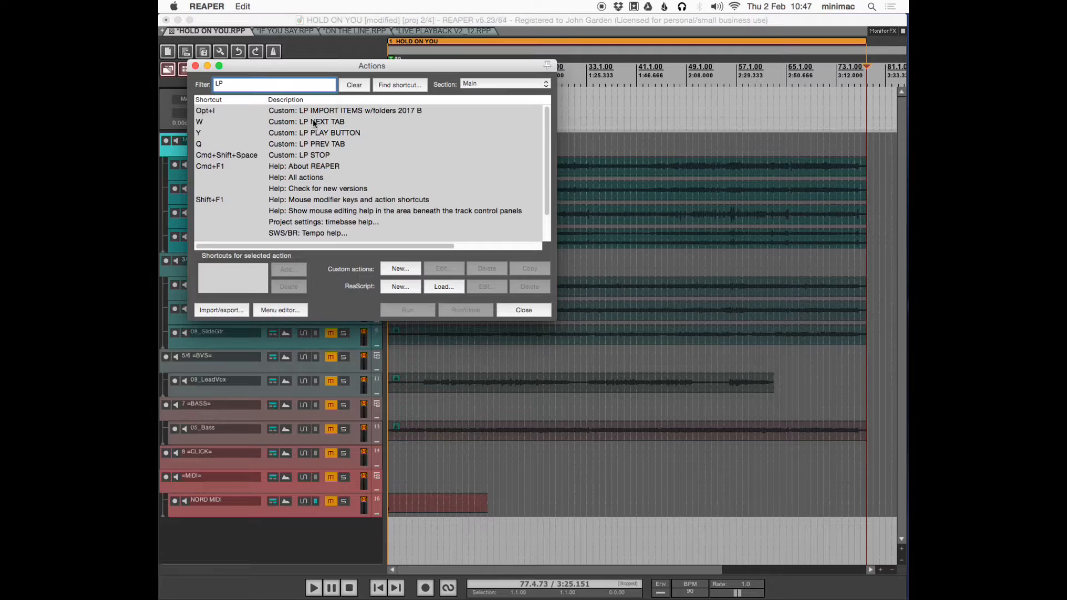
click(307, 143)
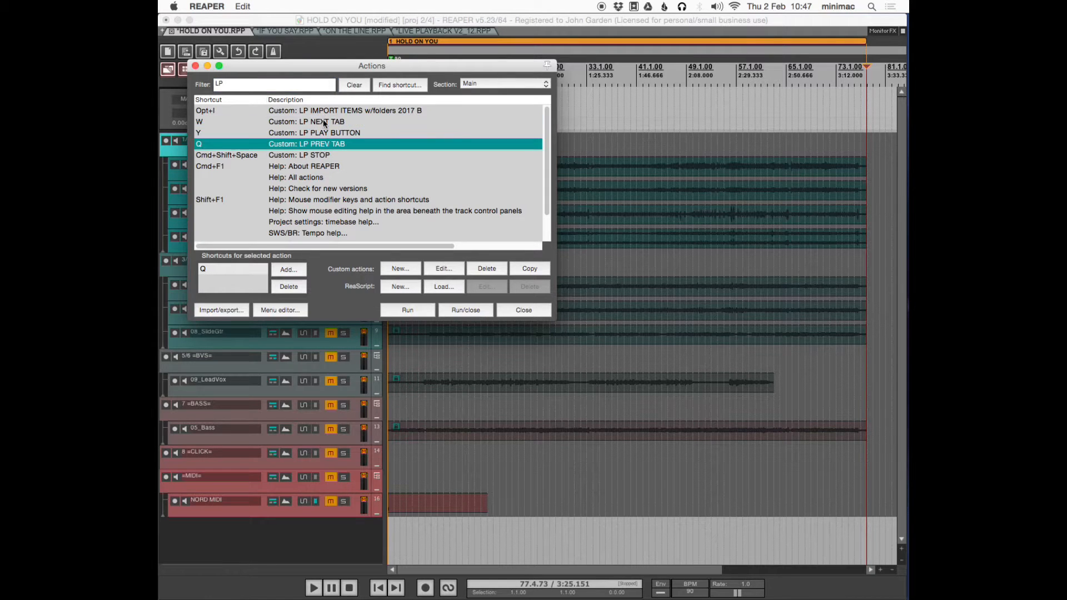
click(307, 121)
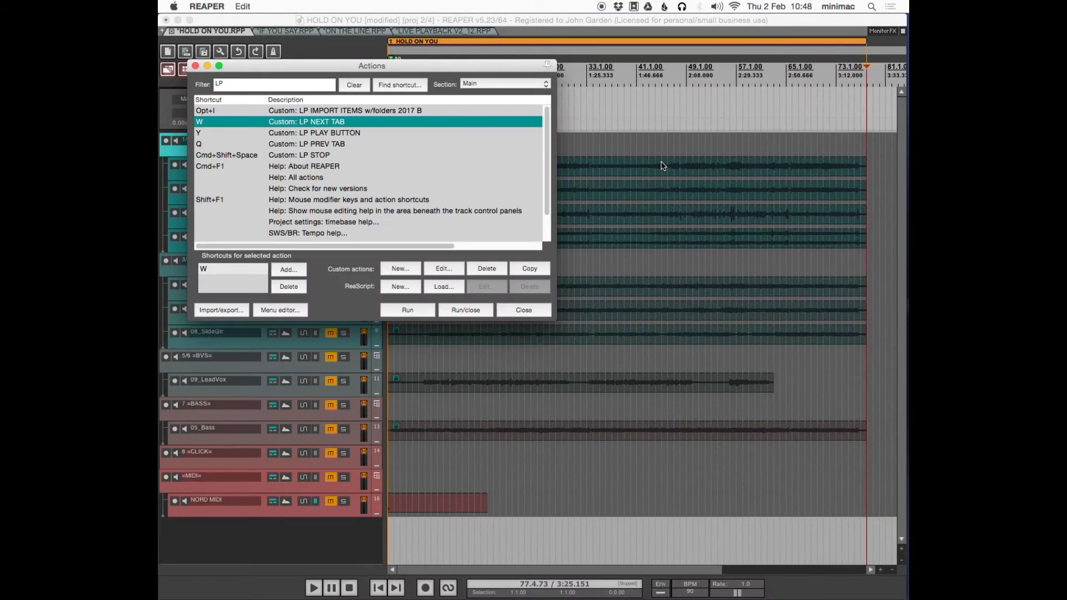
click(307, 143)
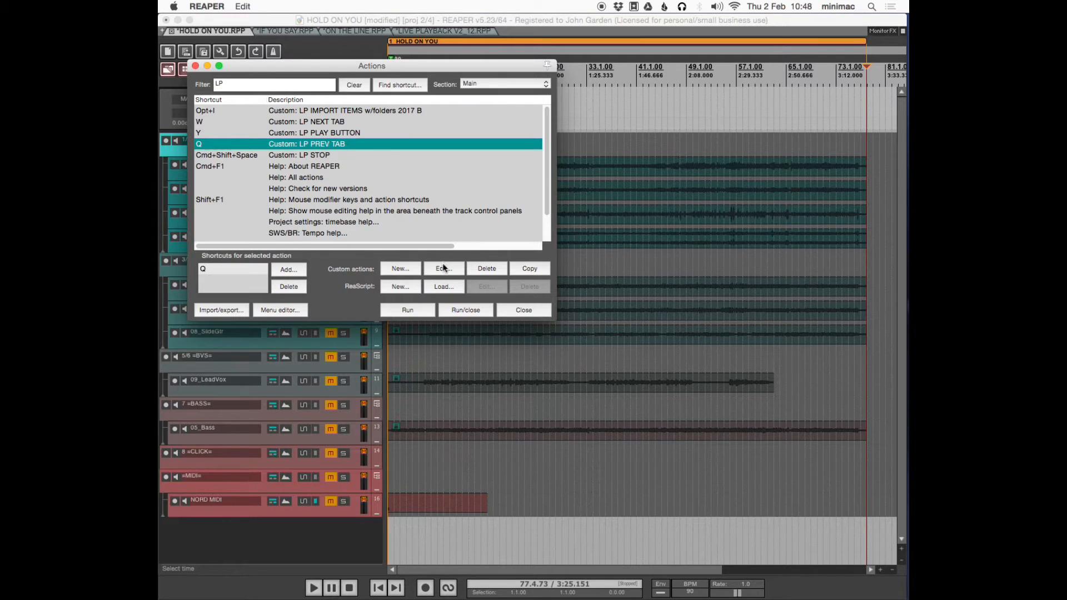
click(441, 268)
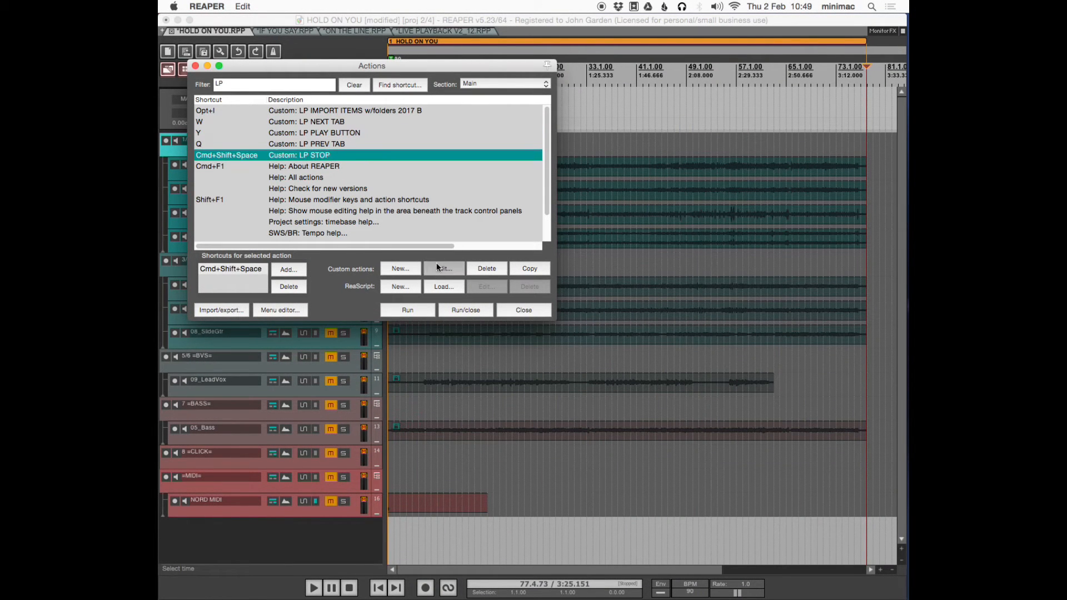
click(443, 268)
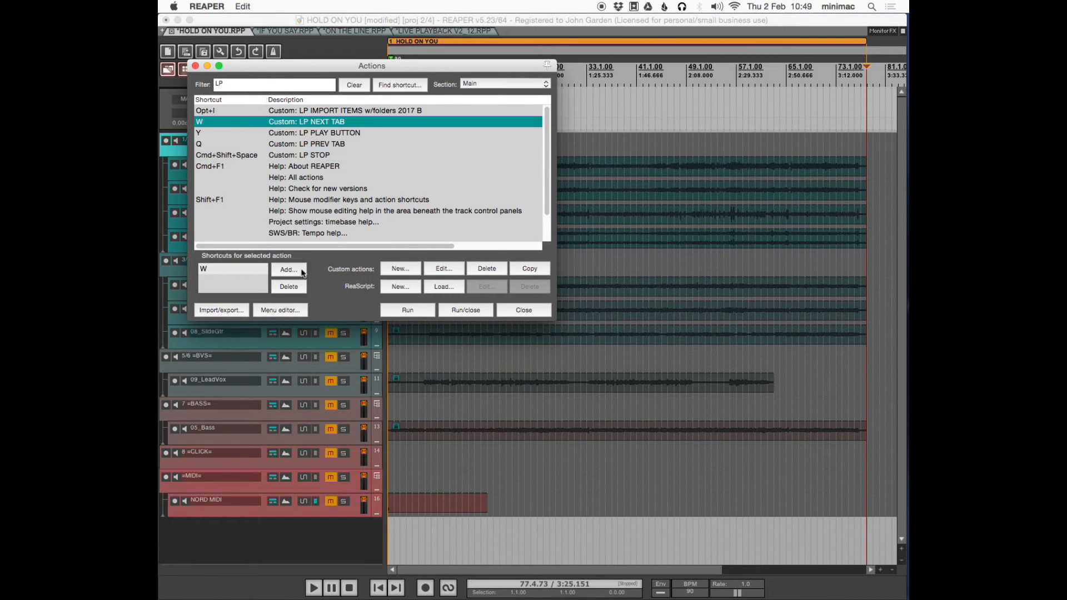
click(288, 269)
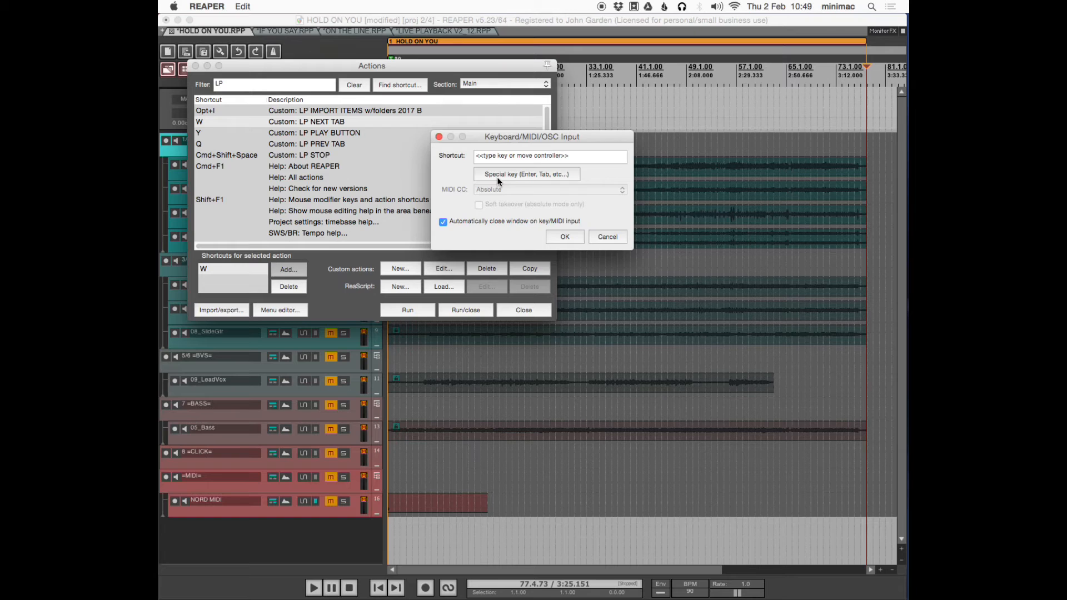
click(606, 235)
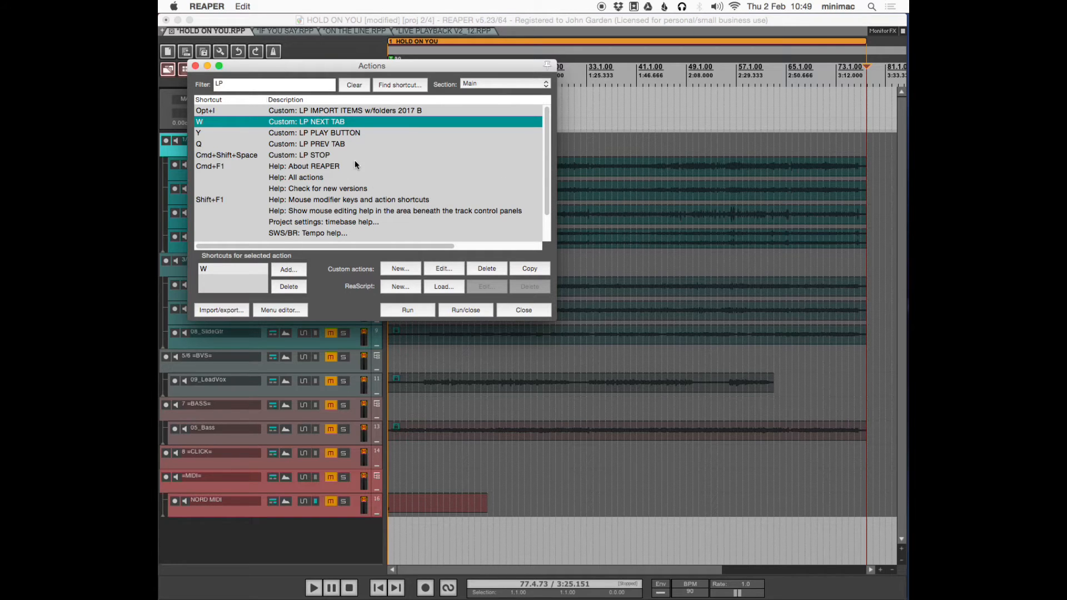
mouse_move(435, 271)
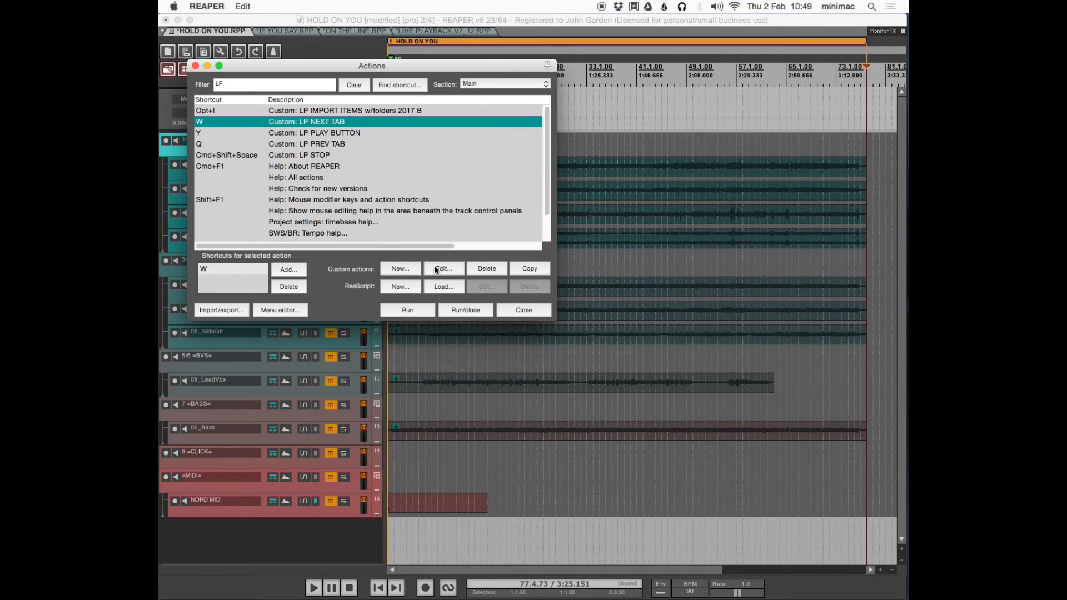
click(288, 269)
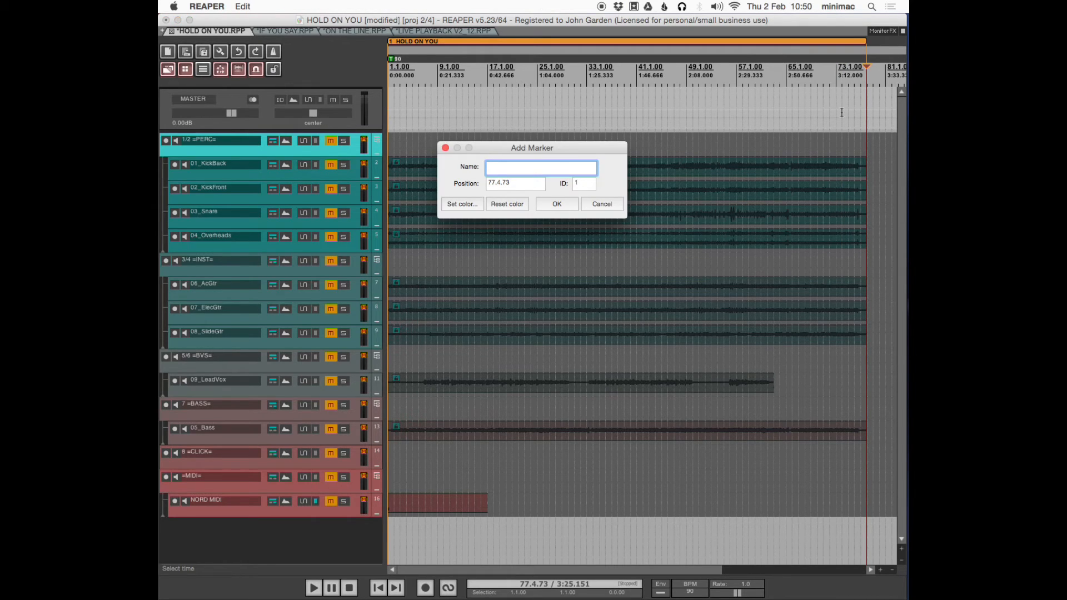
Step: Name the new marker !1016 at the playback position near the end of HOLD ON YOU
text(1)
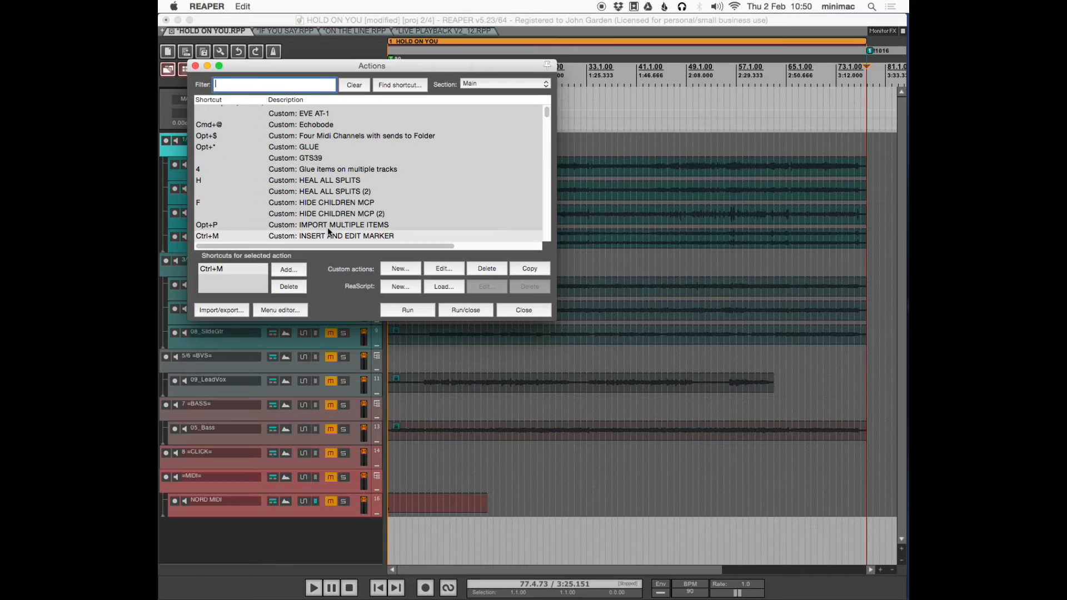
Step: Review the INSERT AND EDIT MARKER custom action, then filter the list for INSERT MARKER
click(330, 236)
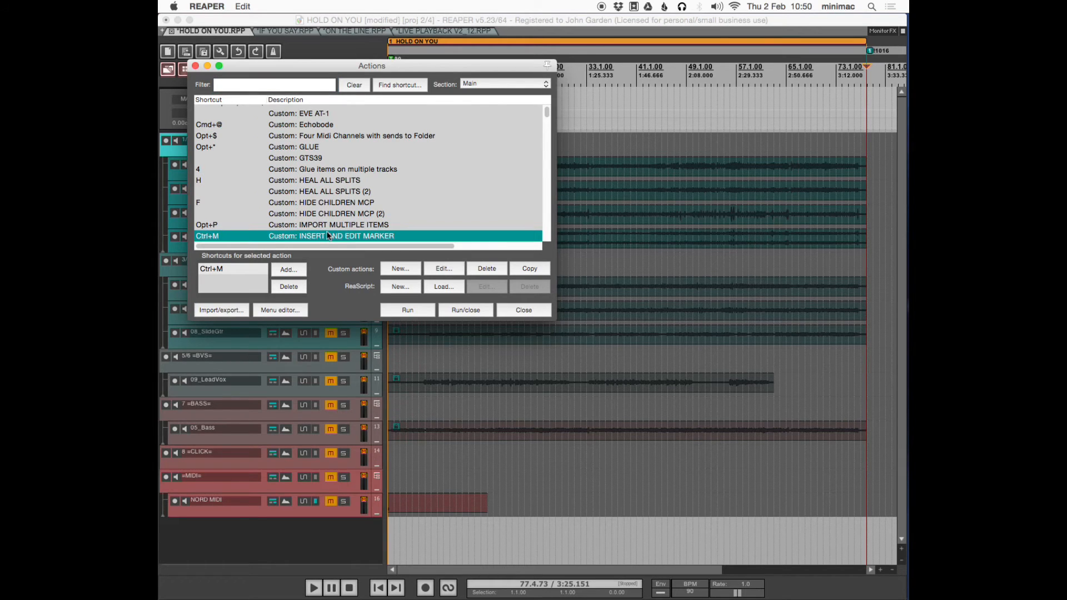
click(442, 268)
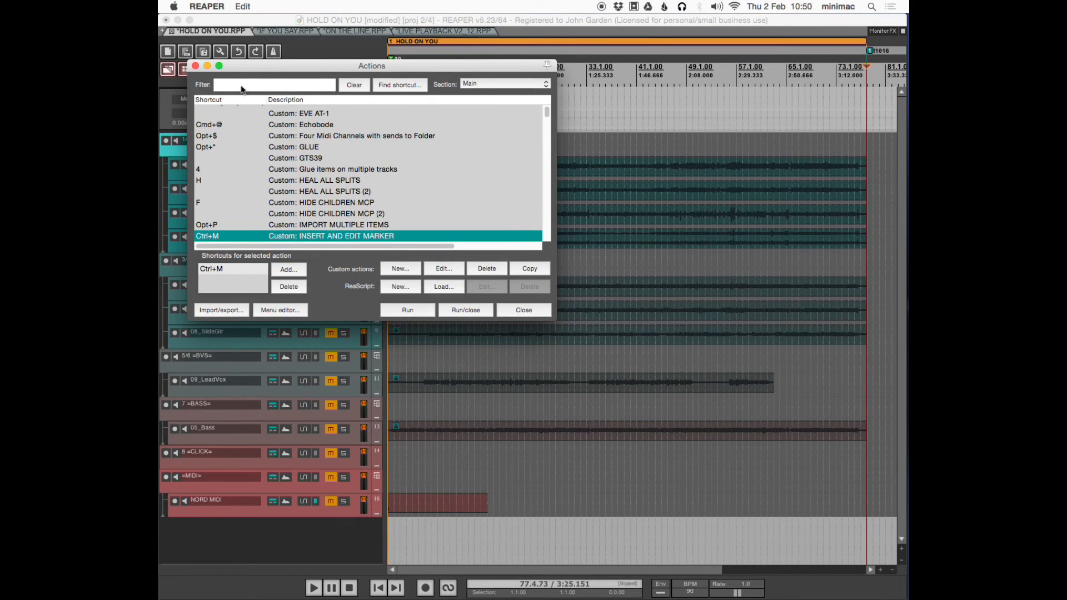
text(INSERT MARKER)
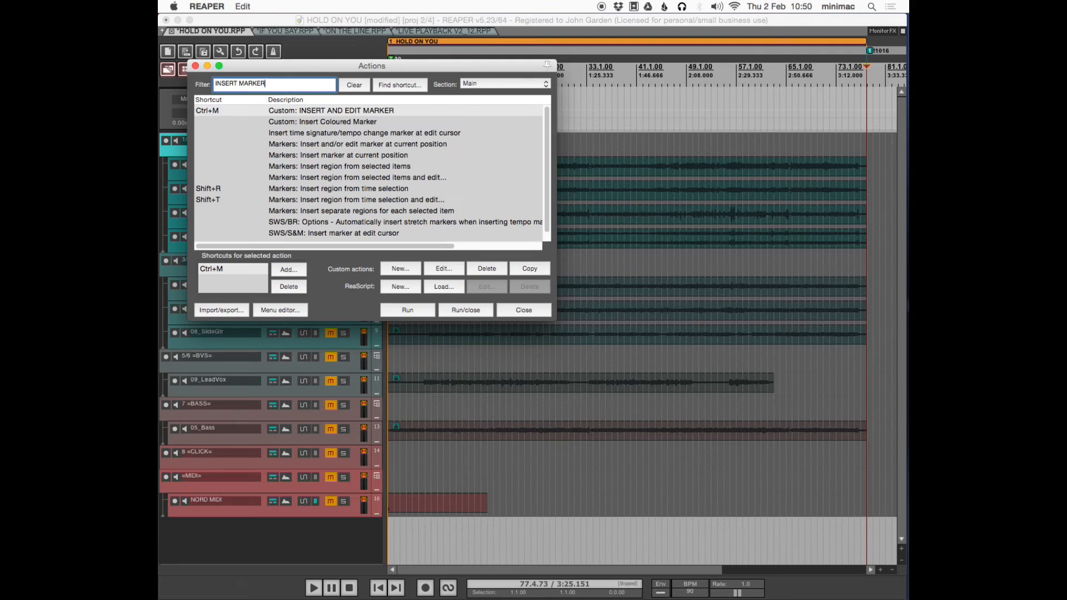
Step: Look at Custom: Insert Coloured Marker and the SWS insert marker at edit cursor action, then close the list
click(323, 121)
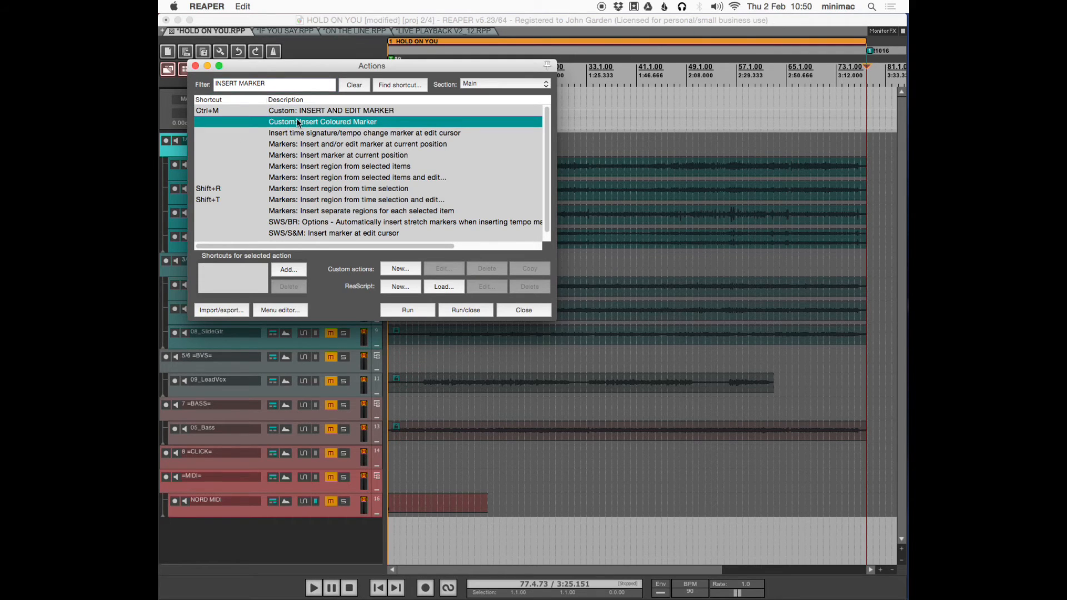
scroll(down, 3)
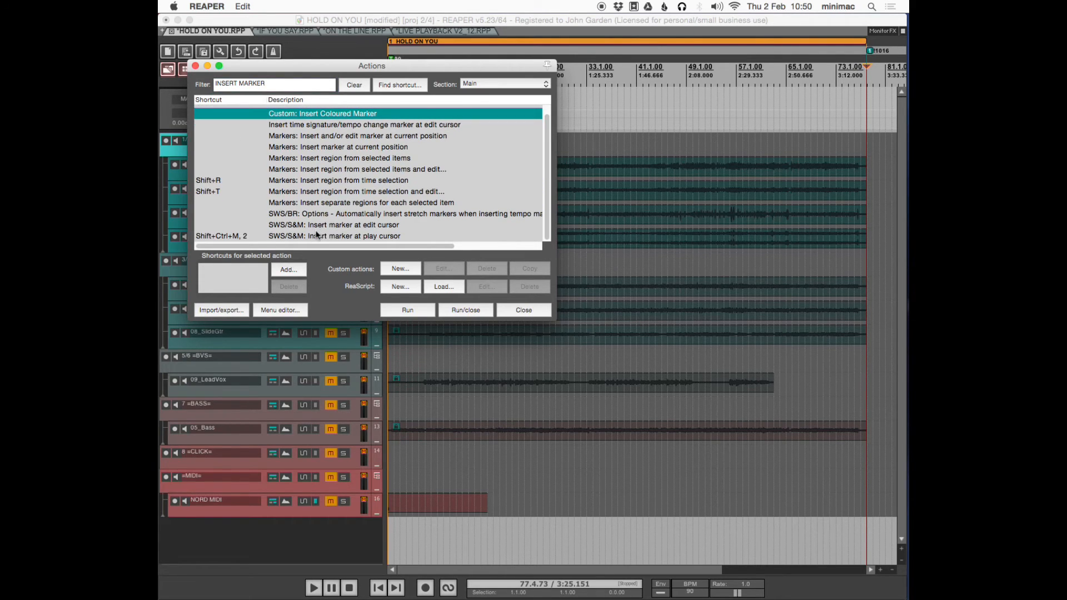
click(334, 224)
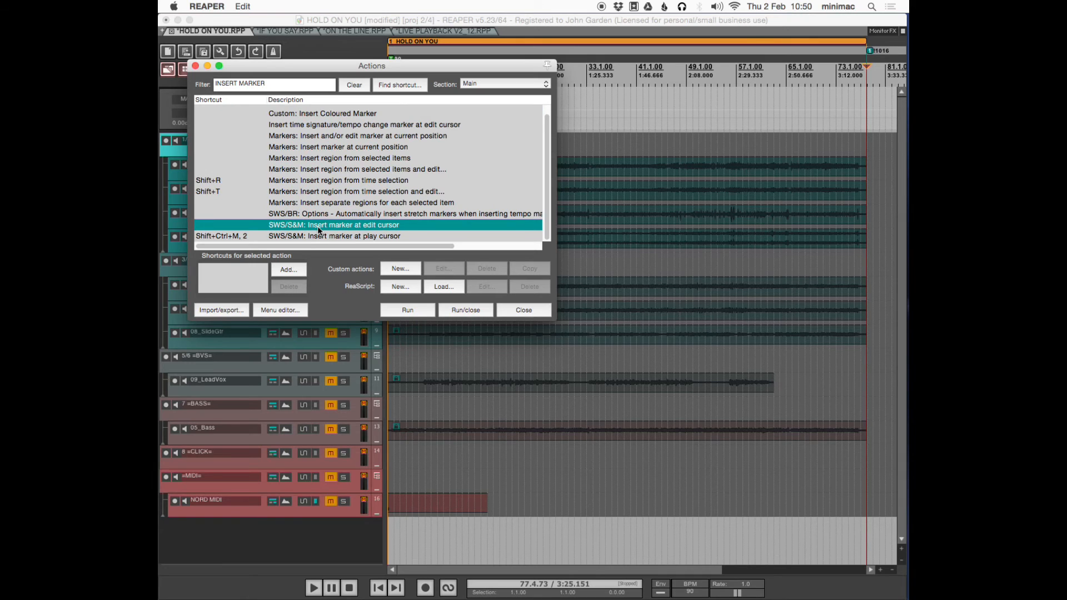
mouse_move(323, 113)
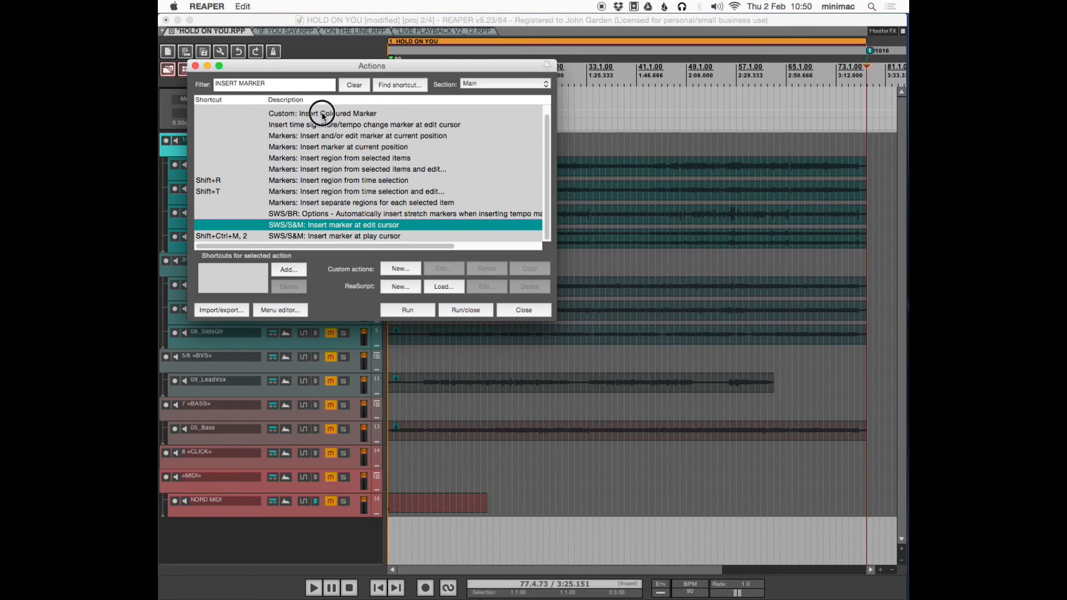
click(322, 113)
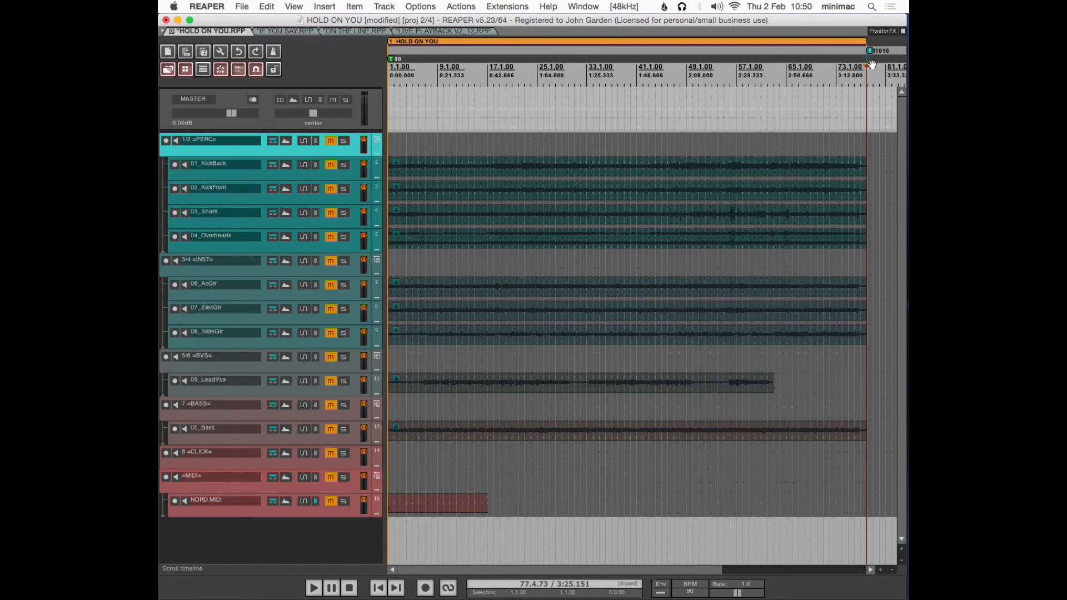
Step: Place the cursor near the end of the song, start playback and stop it
right_click(869, 50)
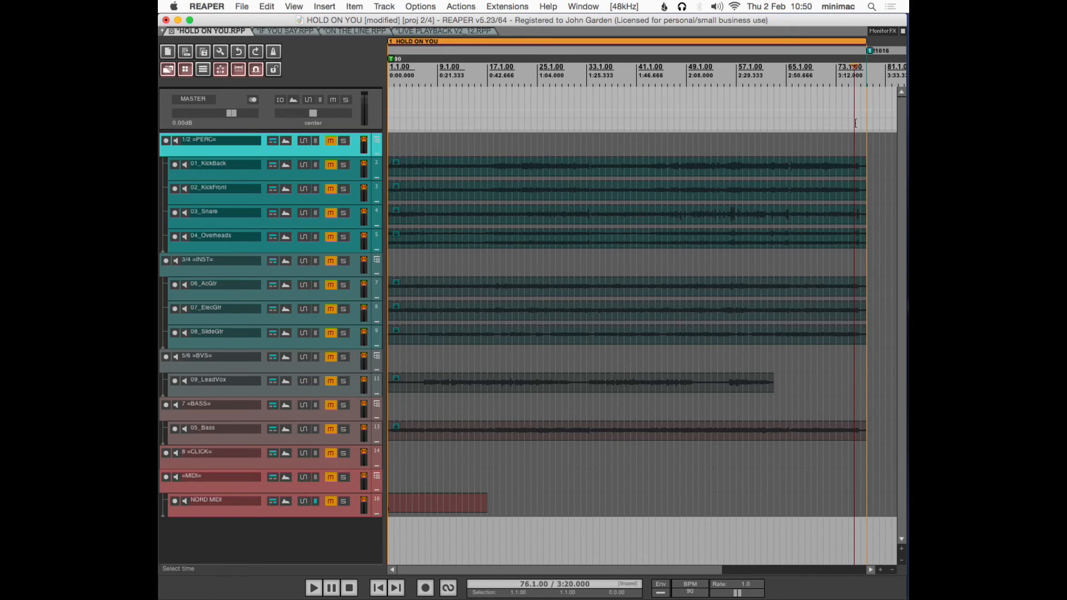
click(313, 587)
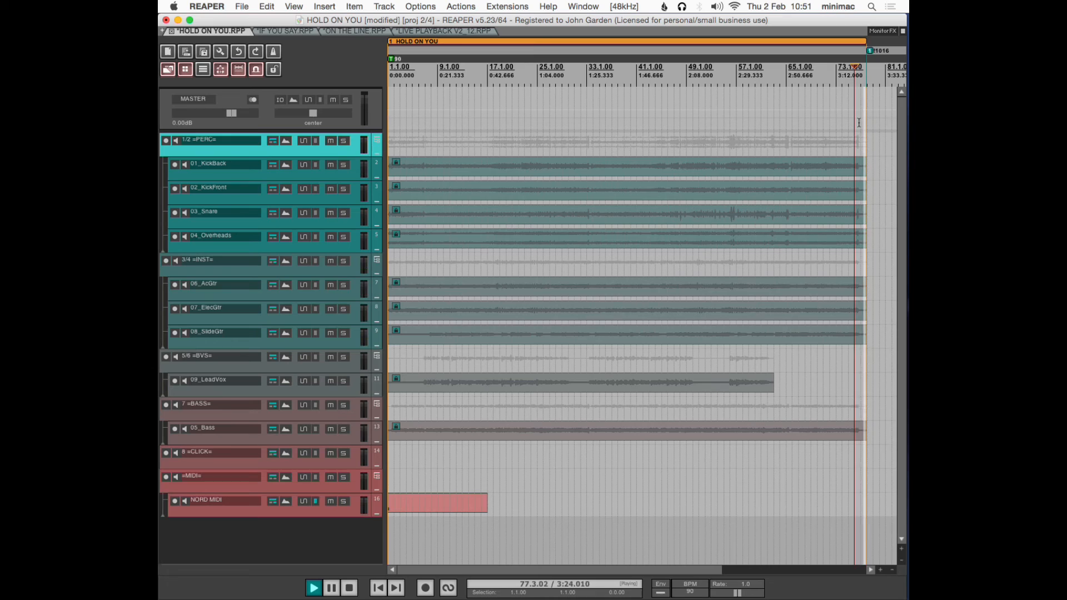
click(349, 587)
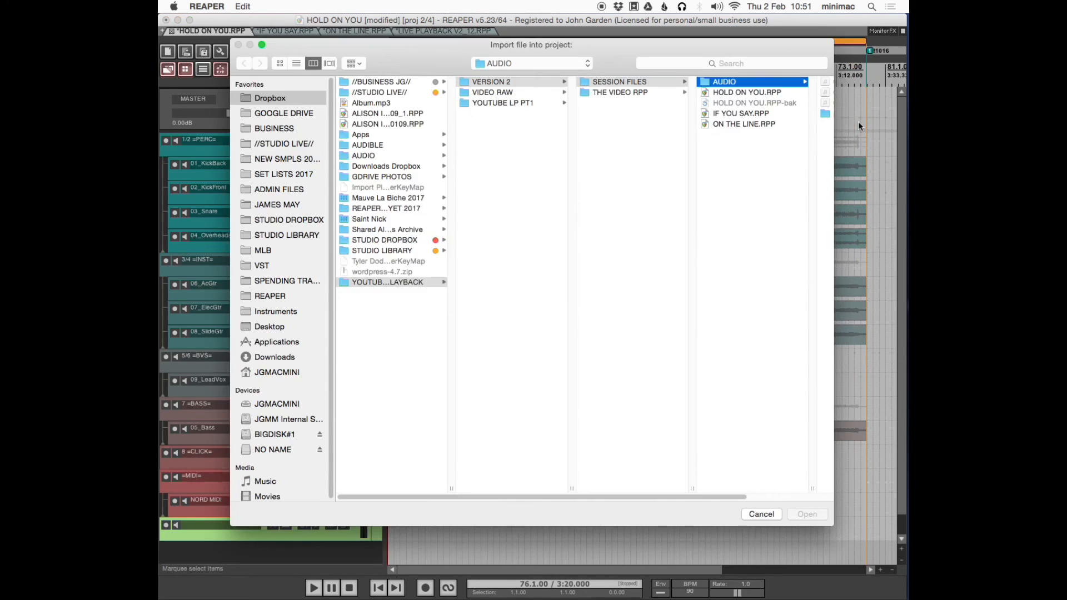
Step: Trigger the import custom action, cancel its file dialog, and reopen the Actions list
click(760, 513)
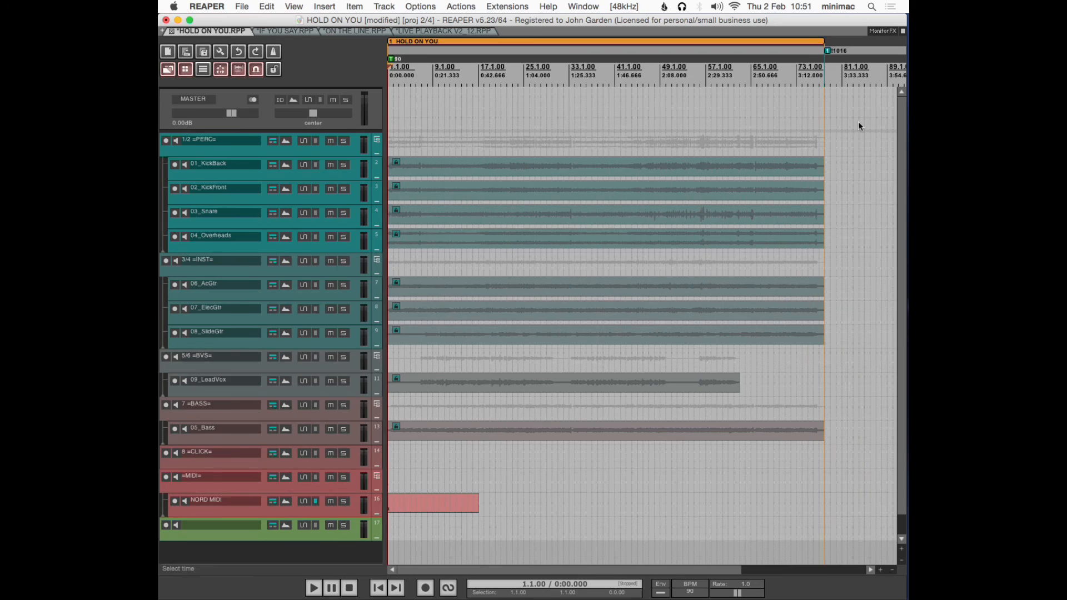
click(460, 6)
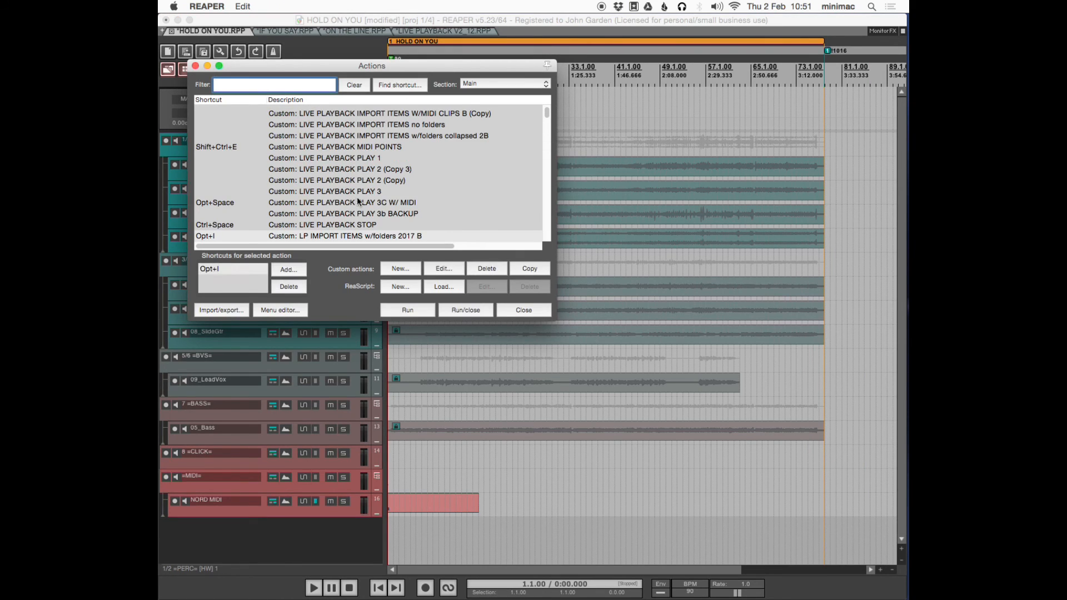
Step: Append Custom: Insert Coloured Marker as the last step of LP IMPORT ITEMS w/folders 2017 B and save it
click(444, 268)
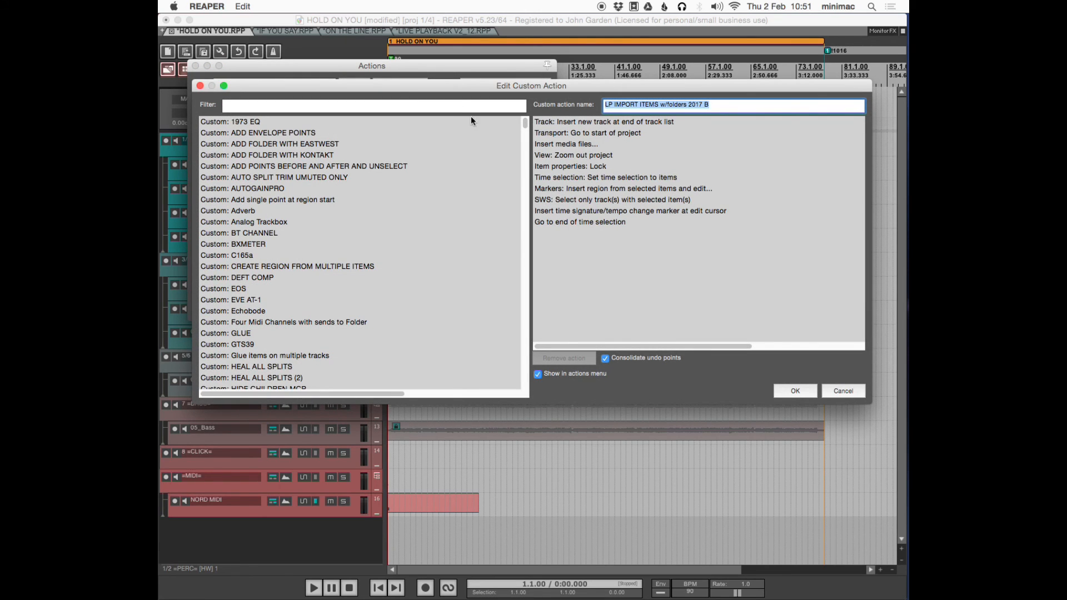
click(373, 105)
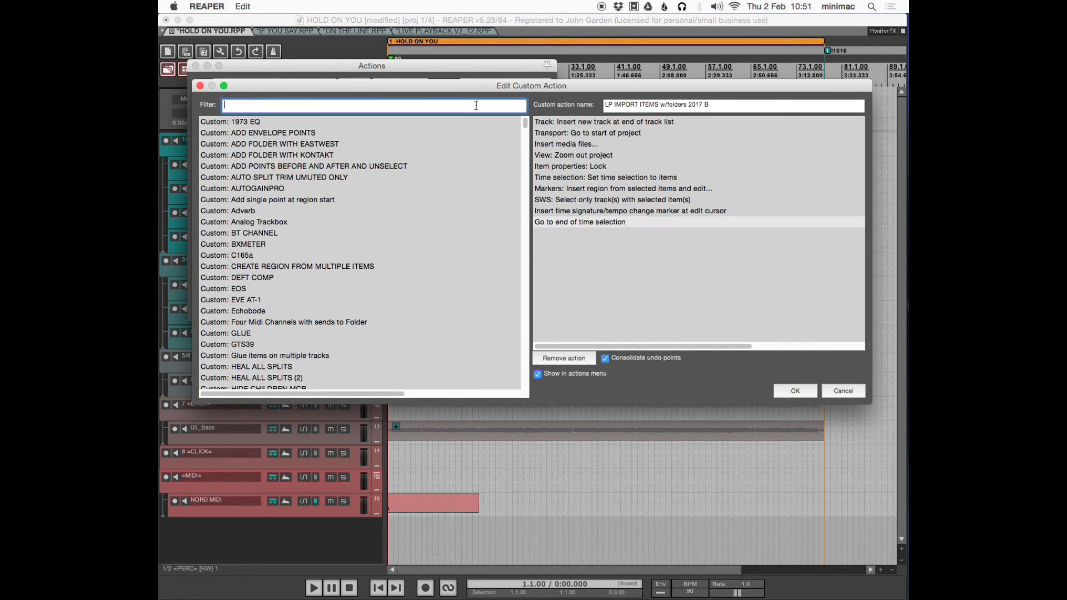
text(INSERT COL)
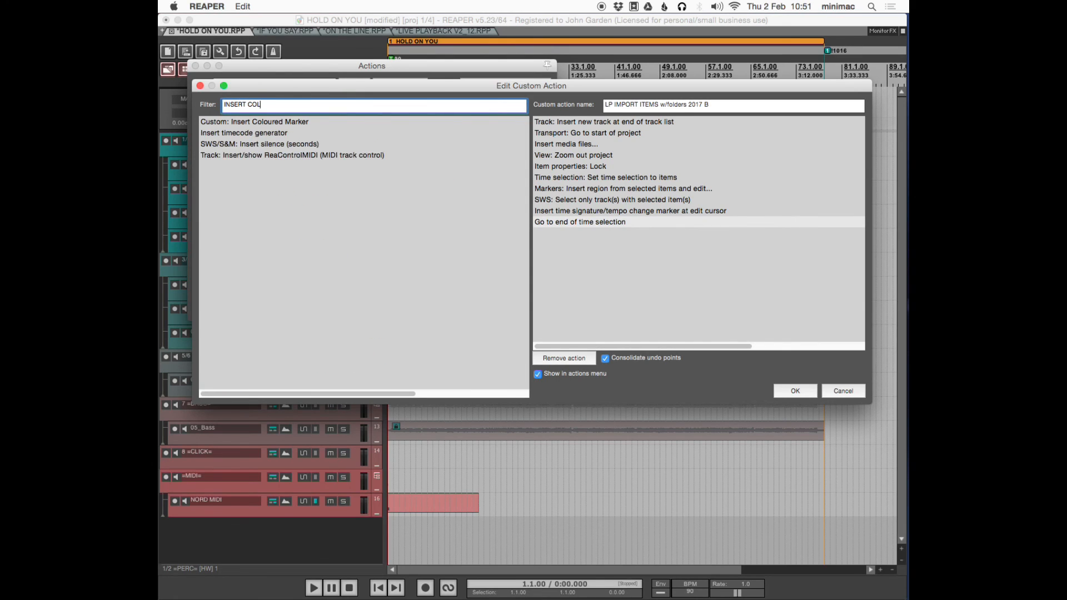
text(O)
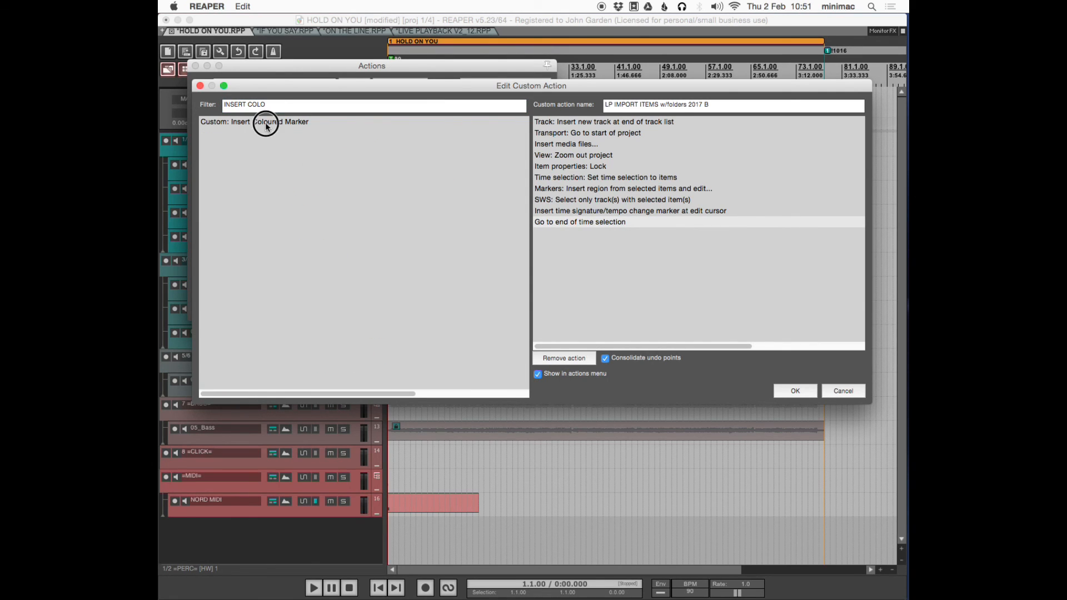
double_click(253, 121)
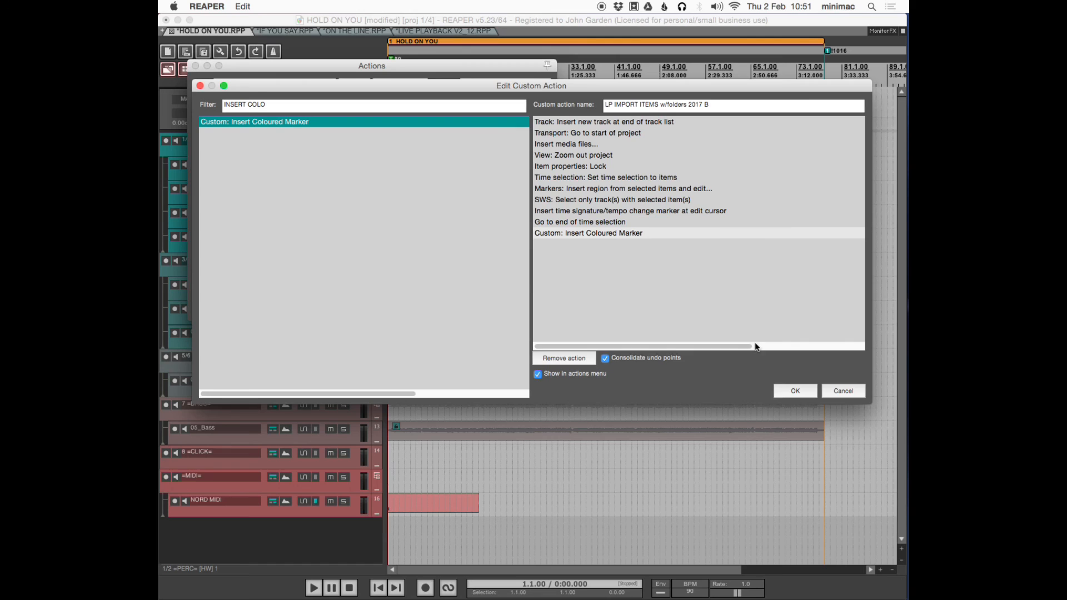
click(795, 390)
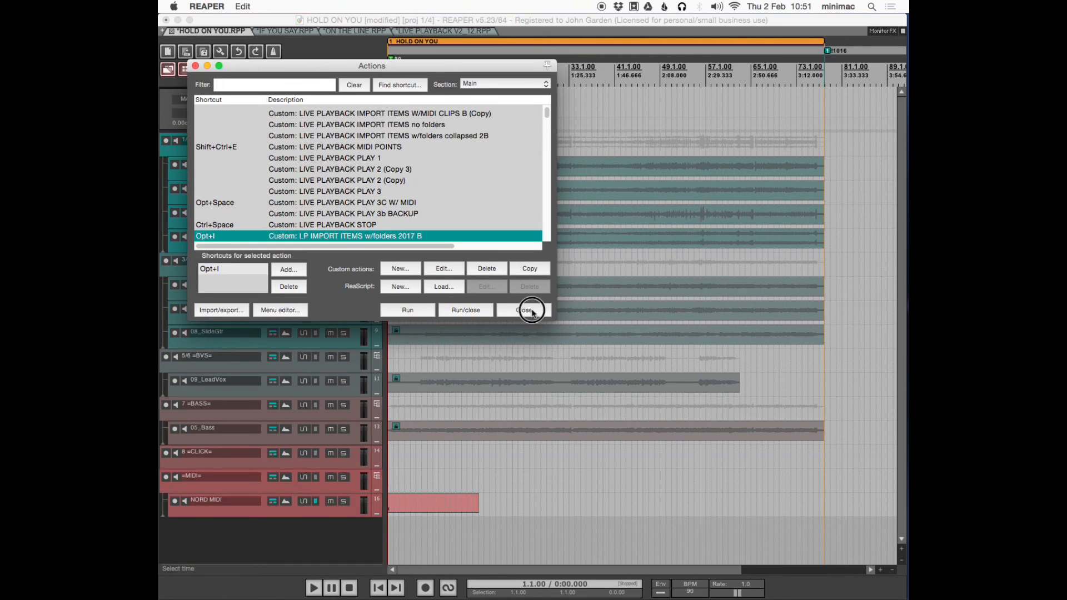
click(526, 310)
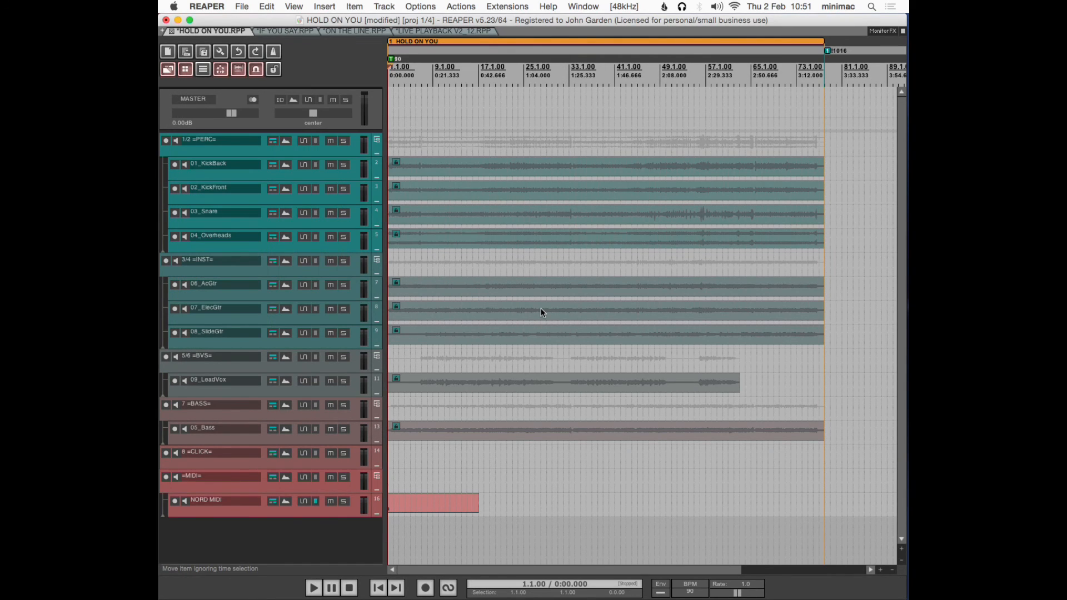